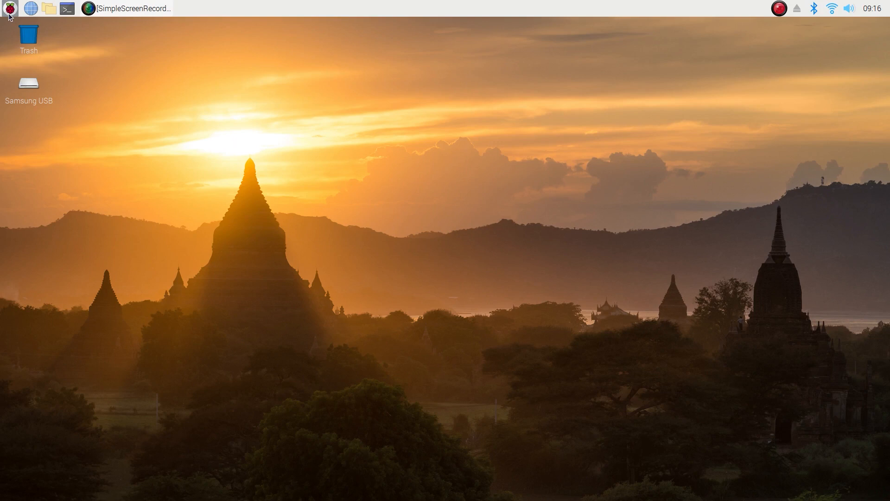
# - Open the Raspberry Pi applications menu
pyautogui.click(10, 7)
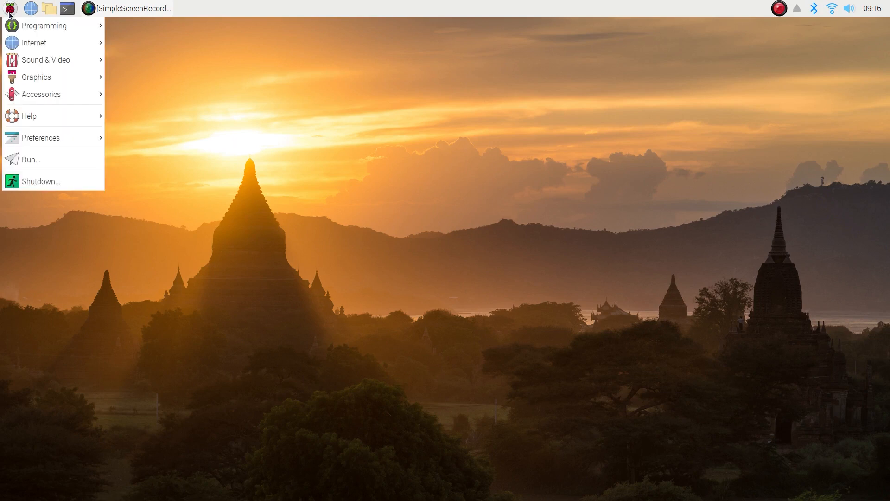
pyautogui.moveTo(47, 87)
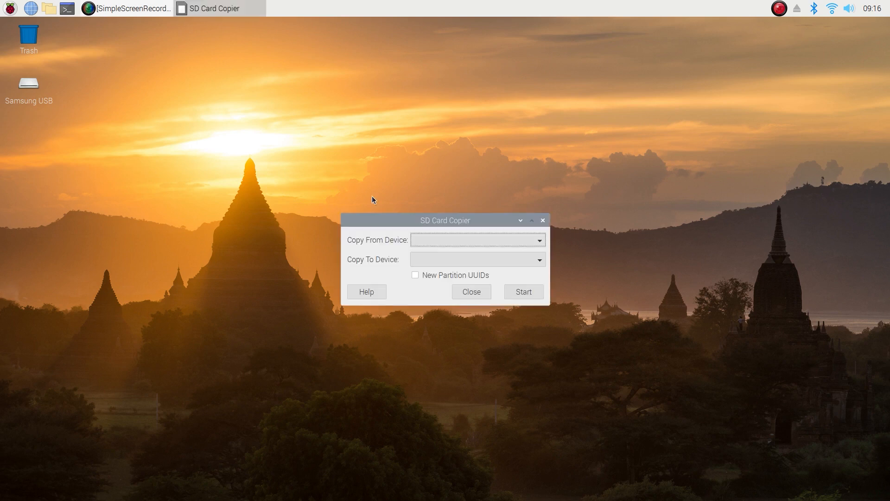
pyautogui.moveTo(466, 215)
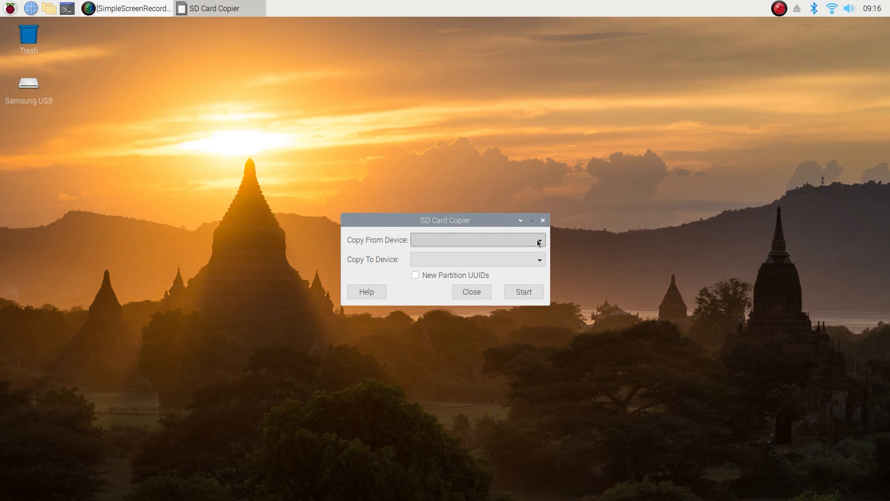
# - Copy mmcblk0 to the Samsung Flash Drive FIT with new partition UUIDs until complete
pyautogui.click(541, 240)
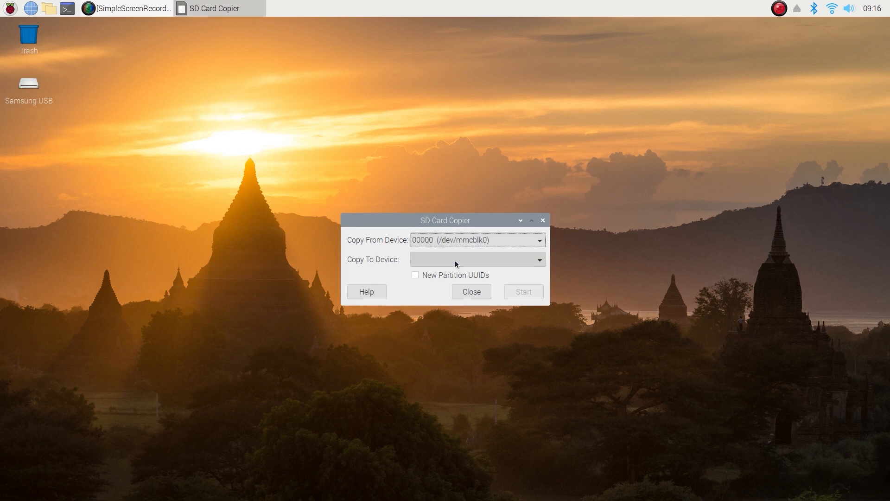
pyautogui.click(478, 259)
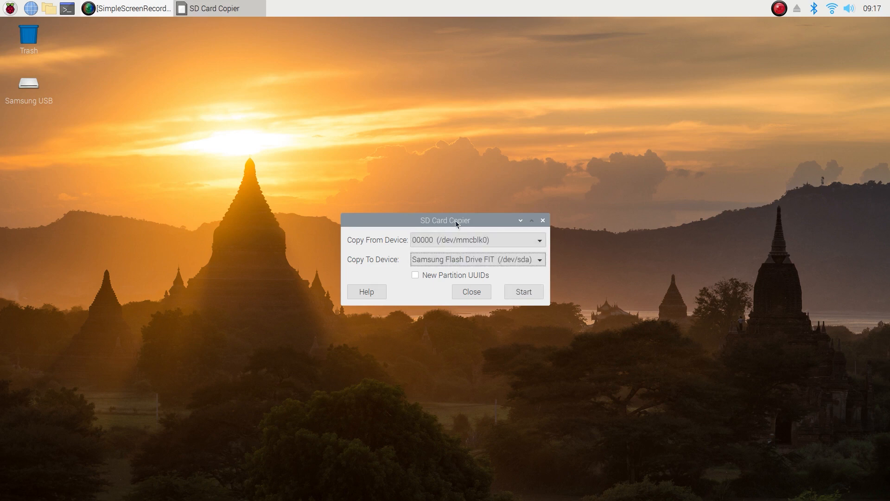
pyautogui.moveTo(444, 220); pyautogui.dragTo(371, 165)
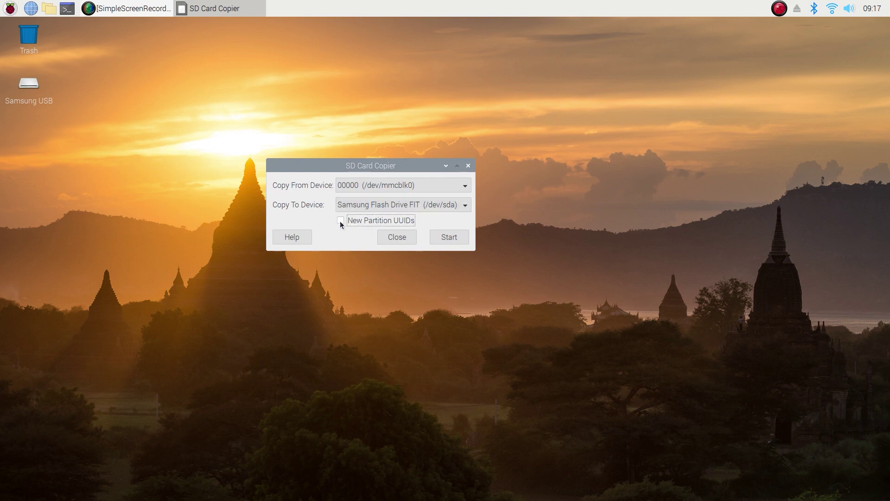
pyautogui.click(341, 220)
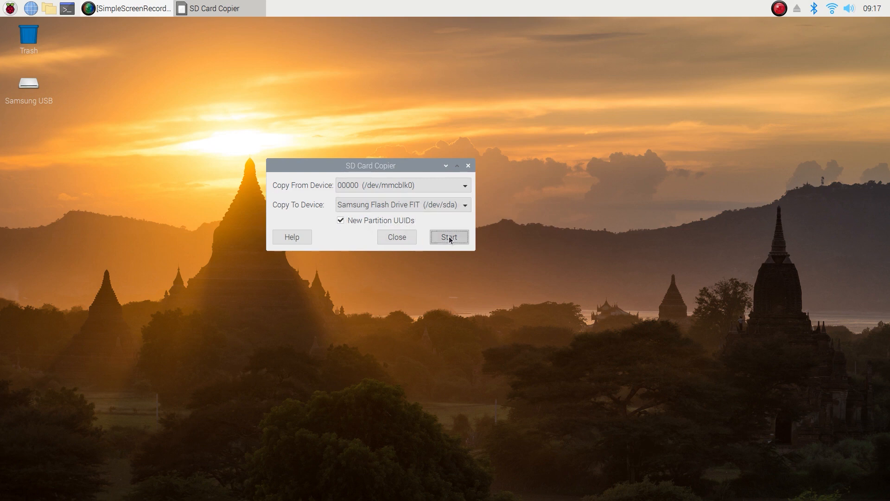
pyautogui.click(449, 237)
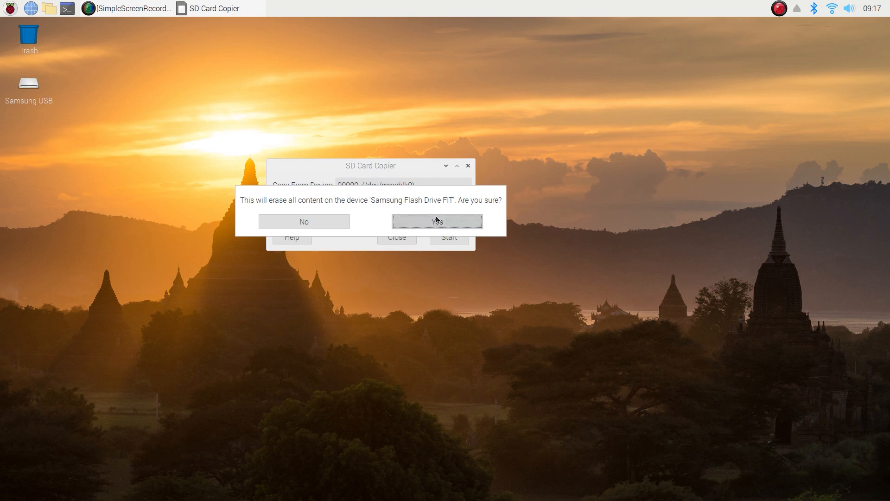
pyautogui.click(437, 221)
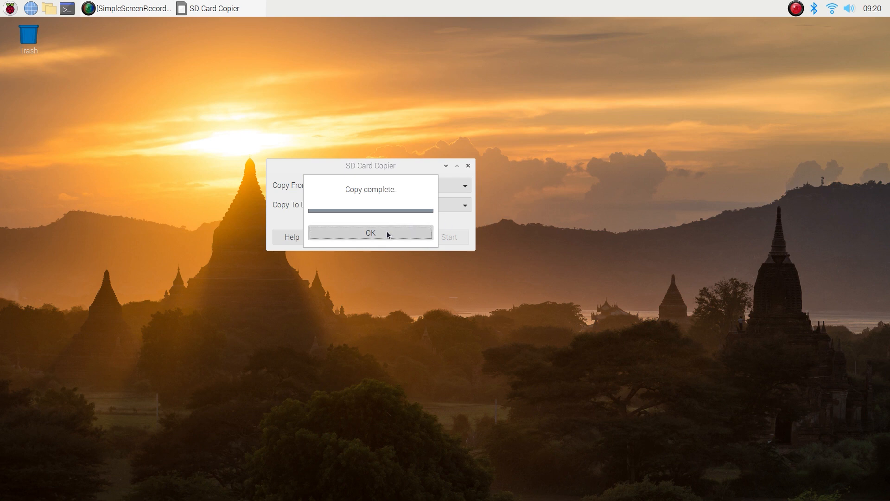
pyautogui.click(370, 233)
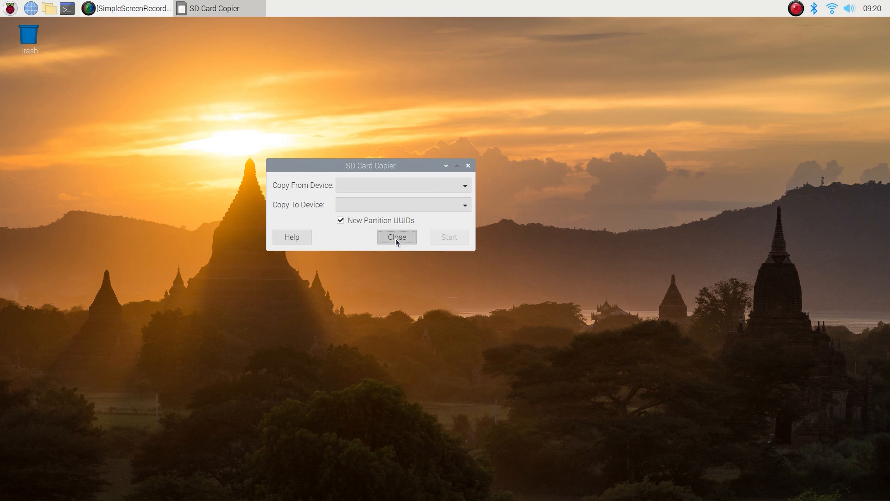
# - Close SD Card Copier and run sudo blkid in a new terminal
pyautogui.click(397, 237)
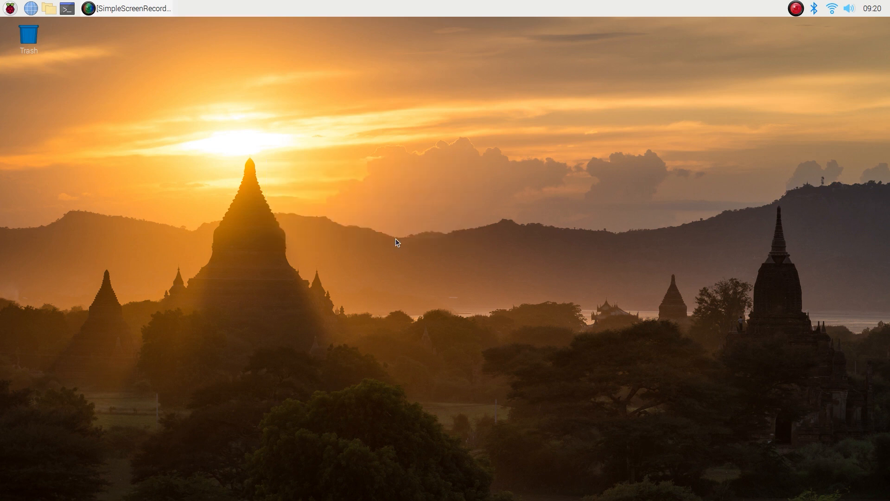
pyautogui.moveTo(409, 233)
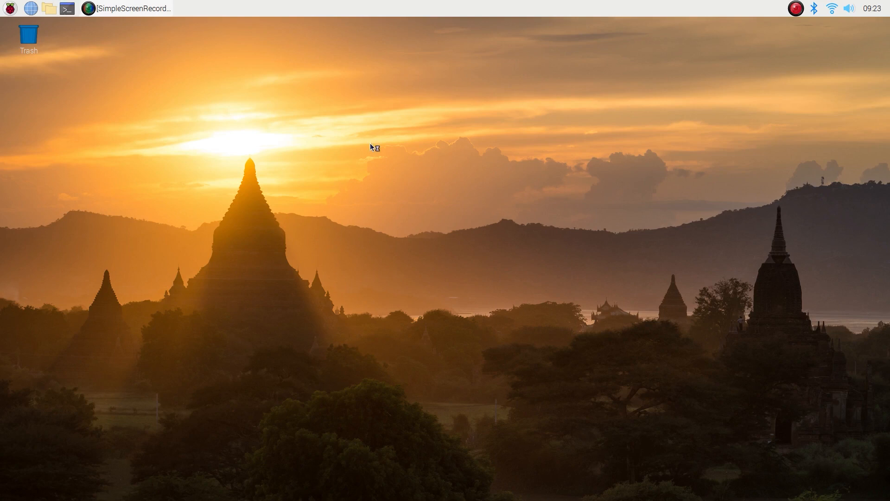
pyautogui.click(68, 7)
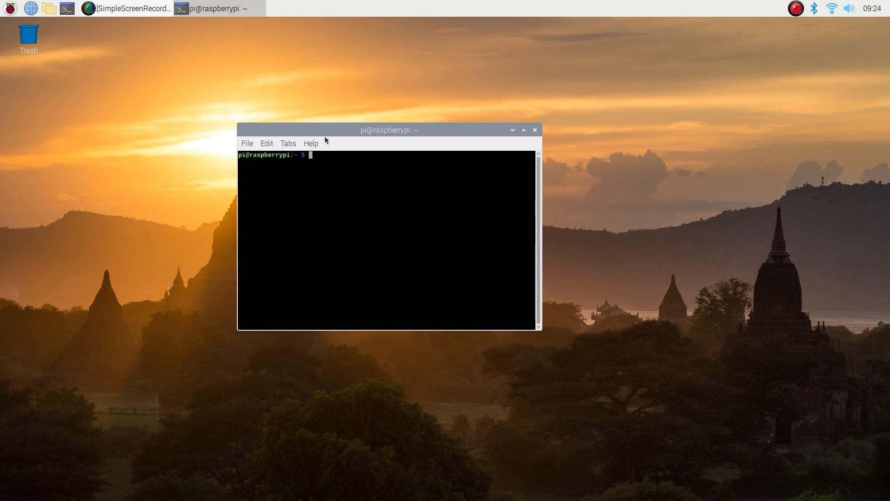
pyautogui.moveTo(351, 85)
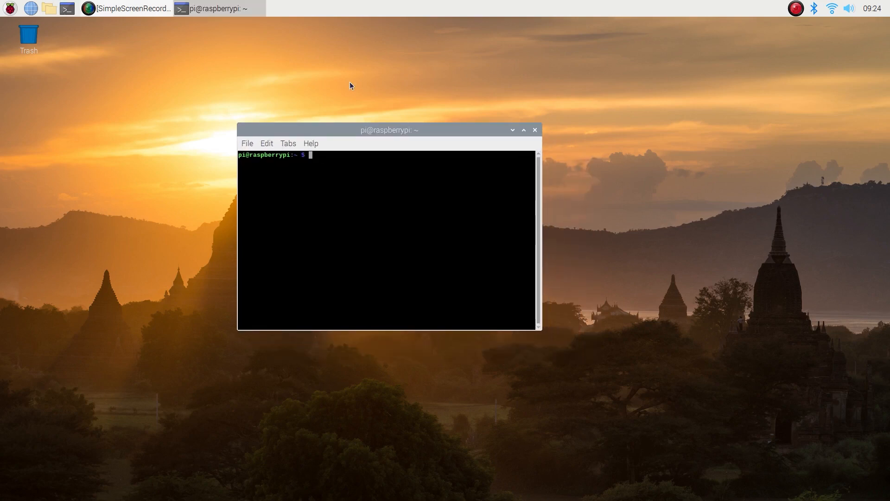
pyautogui.write('sudo')
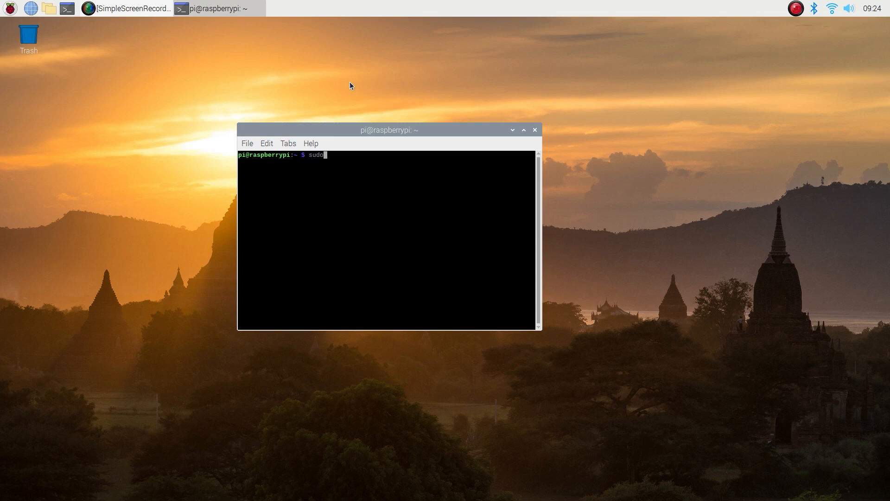
pyautogui.write('bl')
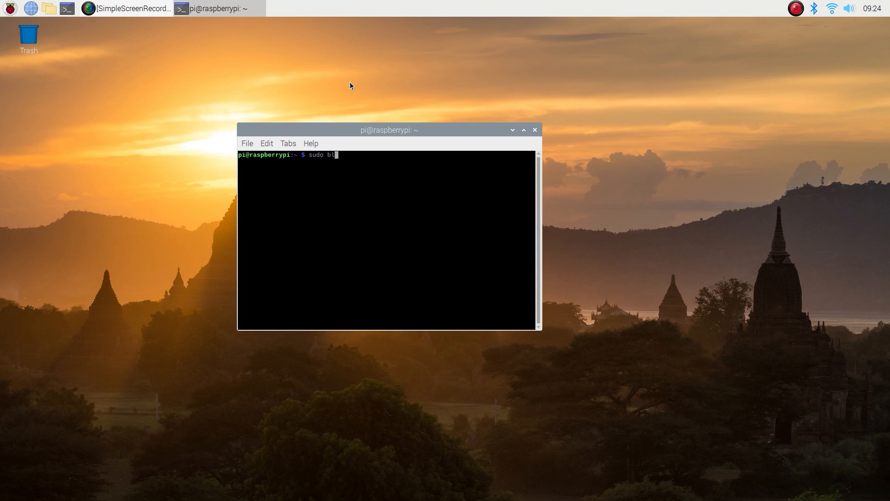
pyautogui.write('kid')
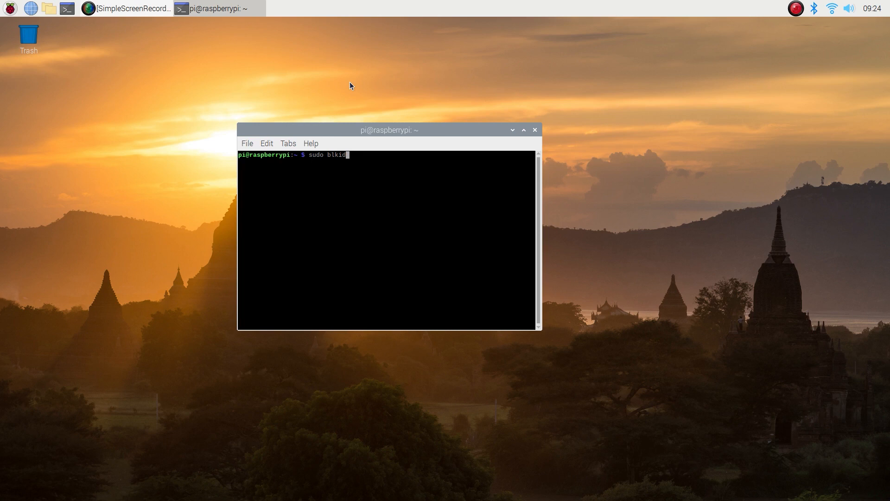
pyautogui.press('Return')
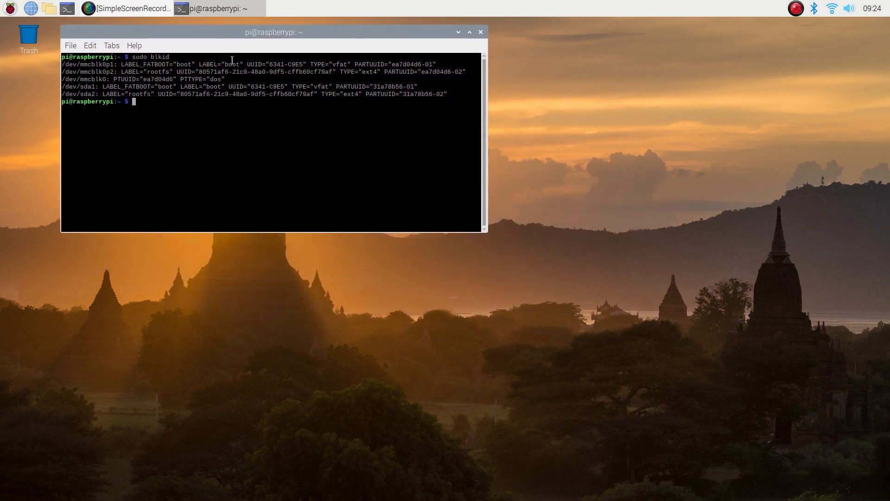
pyautogui.moveTo(64, 9)
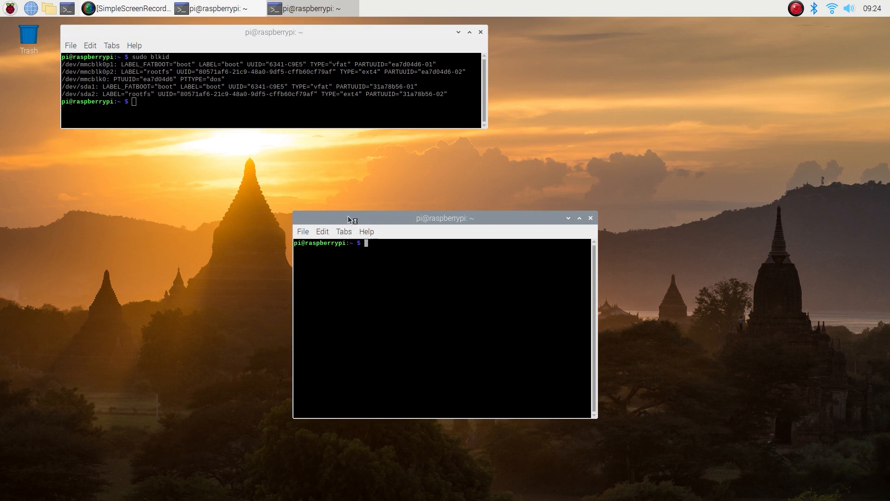
# - Place a widened second terminal beneath the first and enter sudo nano /boot/cmdline.txt
pyautogui.moveTo(444, 217); pyautogui.dragTo(212, 139)
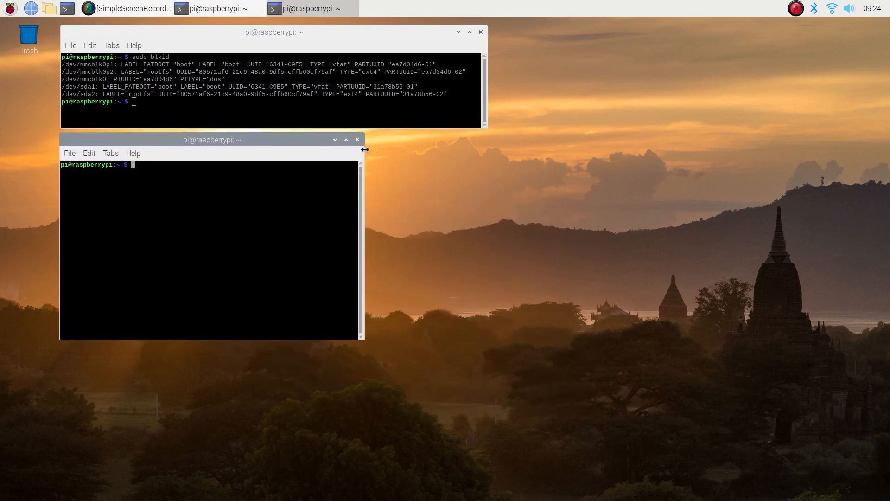
pyautogui.moveTo(365, 149); pyautogui.dragTo(486, 149)
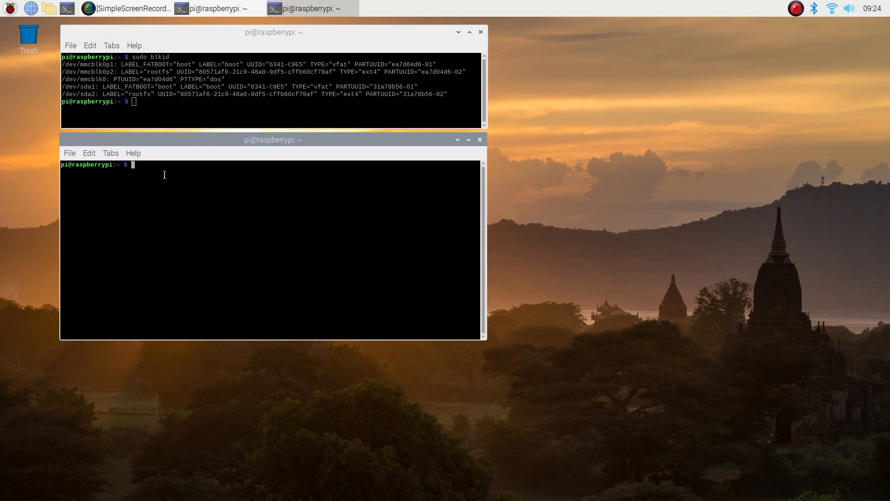
pyautogui.write('sudo')
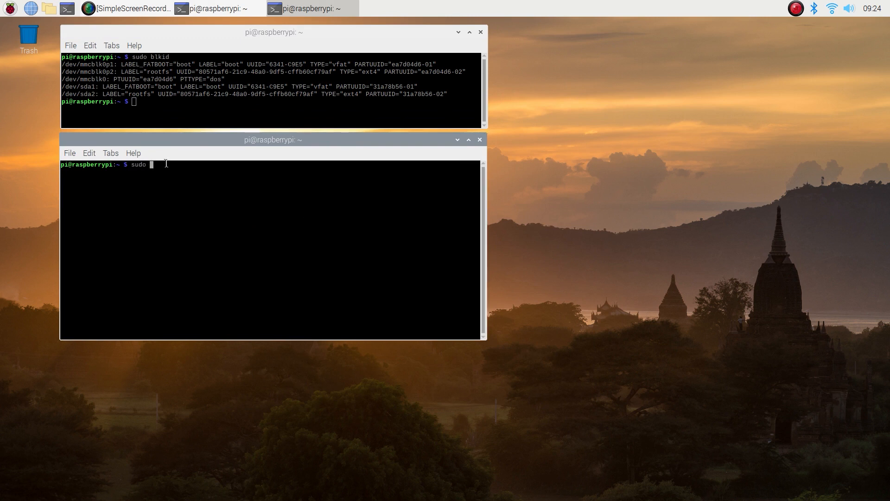
pyautogui.write('nano')
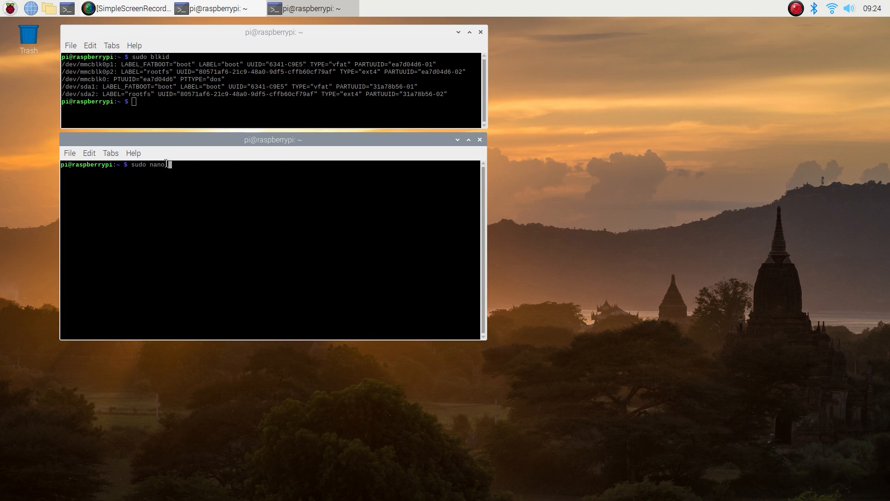
pyautogui.write('/boot/c')
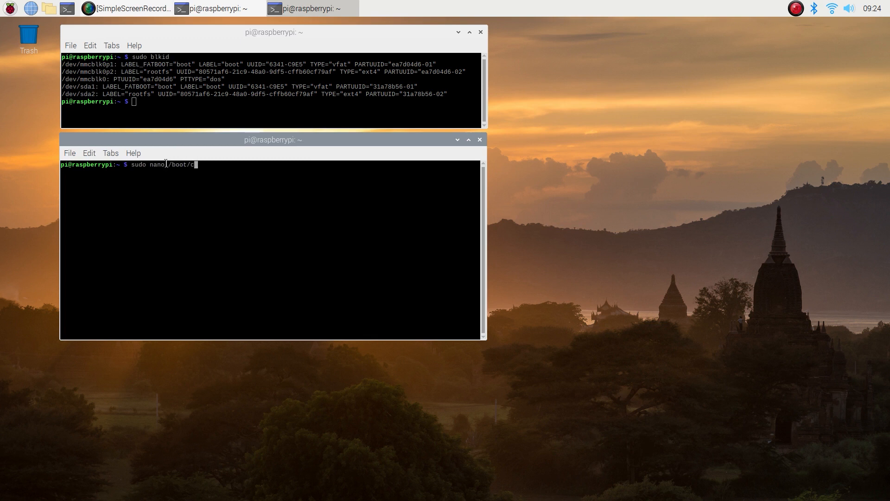
pyautogui.write('mdline.txt')
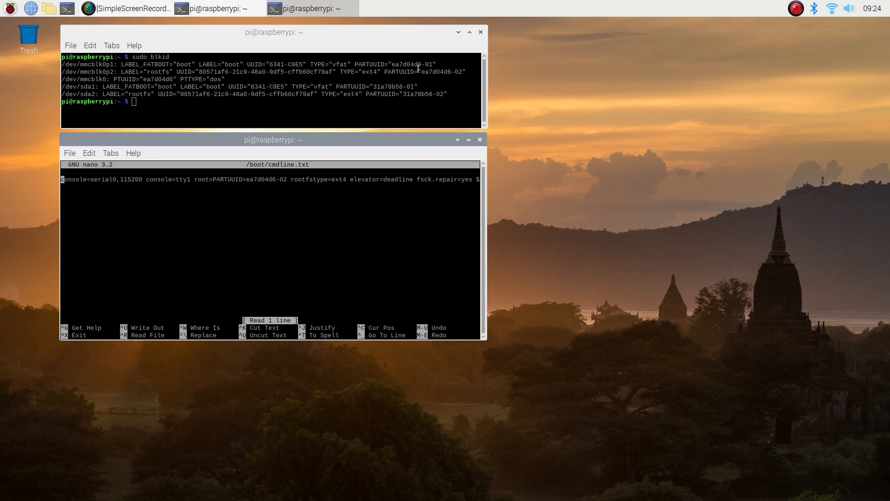
pyautogui.moveTo(441, 74)
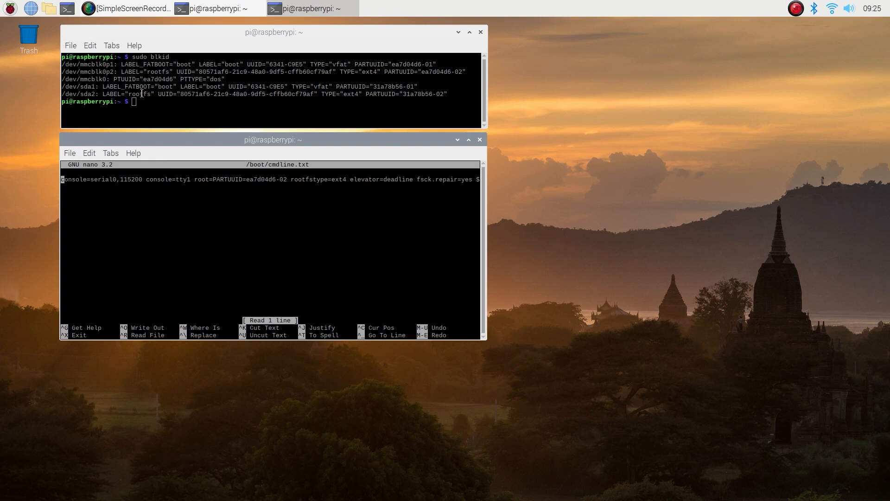
pyautogui.moveTo(399, 94)
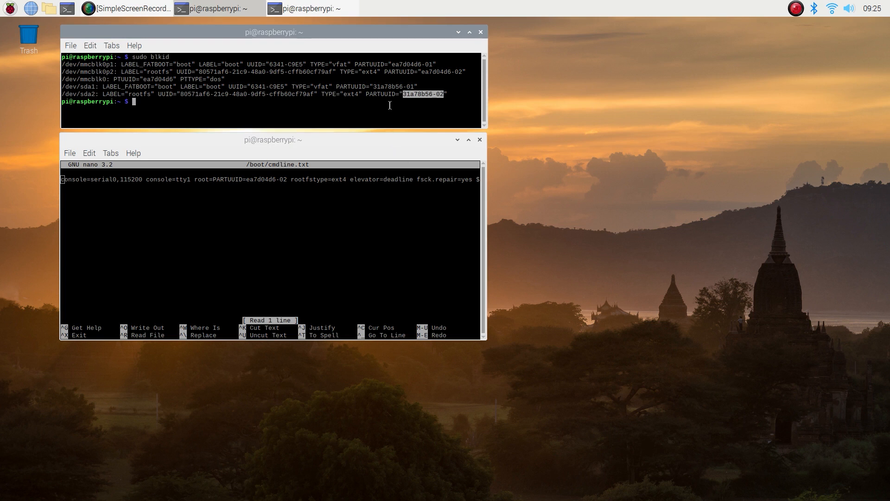
pyautogui.moveTo(407, 99)
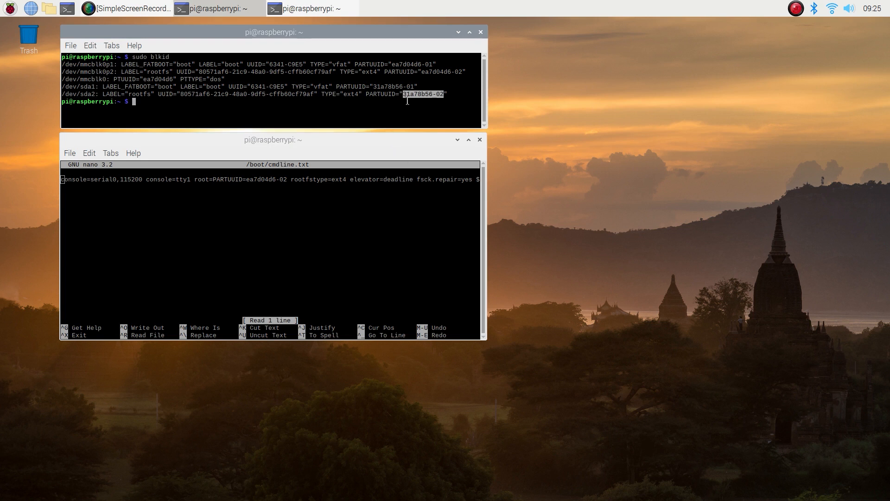
pyautogui.moveTo(409, 95)
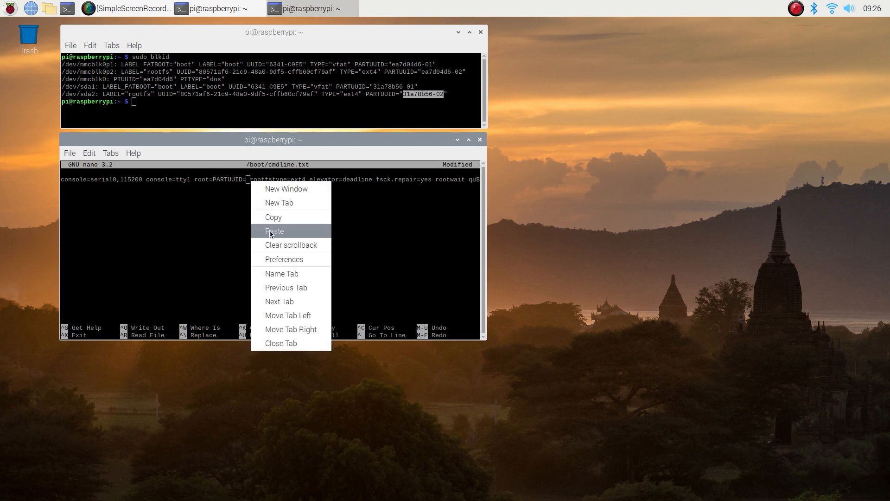
# - Paste PARTUUID 31a78b56-02 after root=PARTUUID= and confirm saving cmdline.txt
pyautogui.click(274, 231)
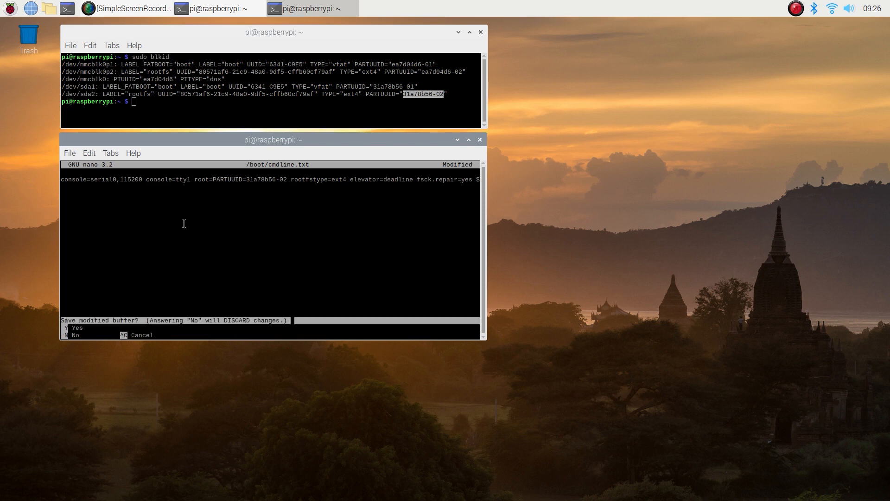
pyautogui.press('y')
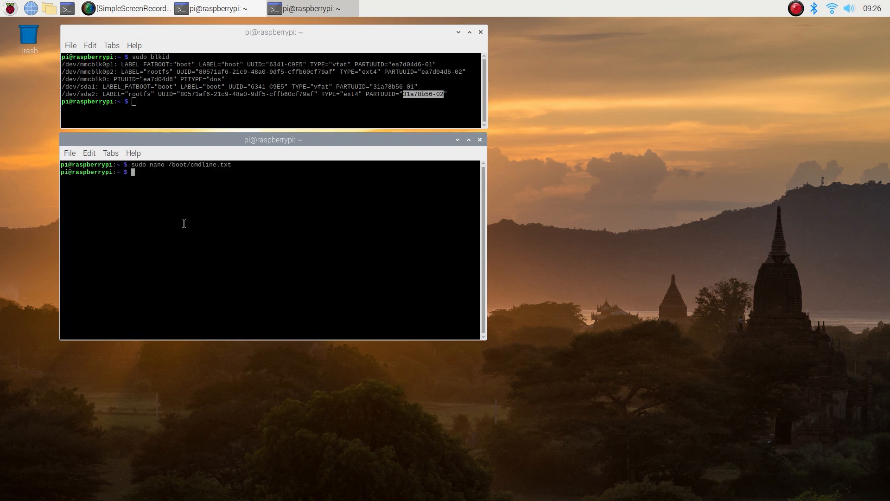
# - Reboot the Raspberry Pi through the menu's Shutdown options
pyautogui.click(8, 6)
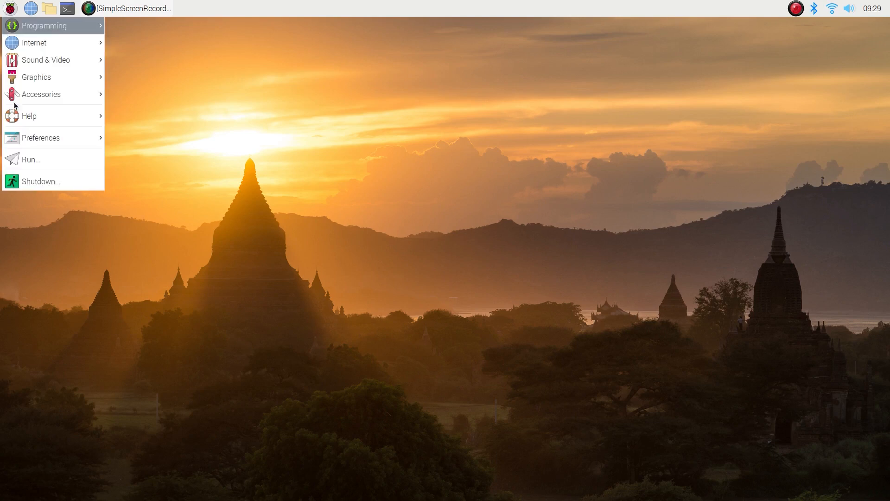
pyautogui.click(41, 181)
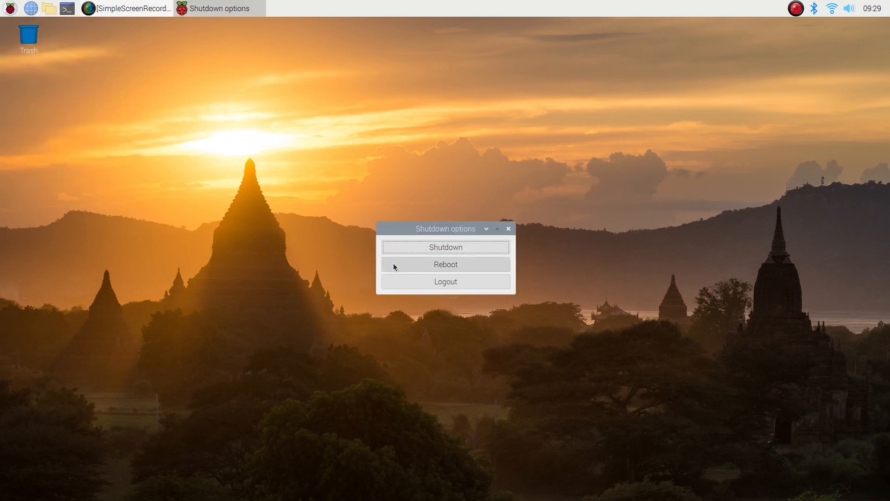
pyautogui.click(446, 265)
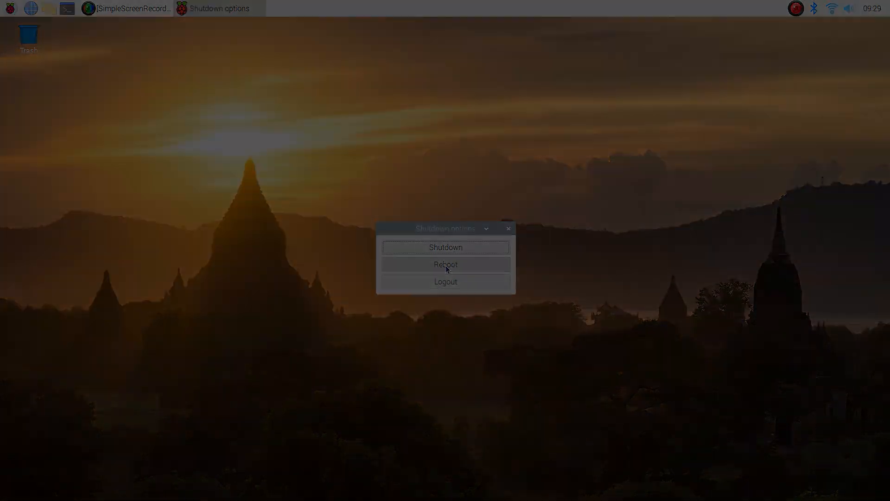
pyautogui.click(508, 229)
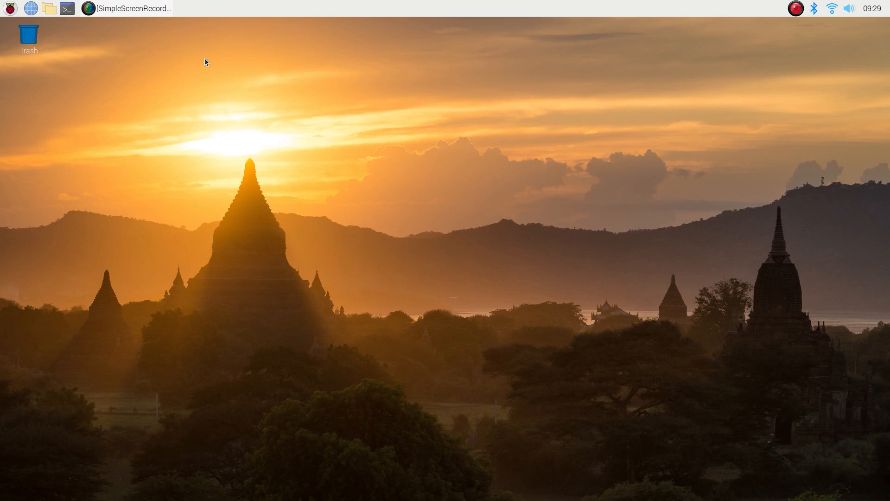
pyautogui.moveTo(183, 56)
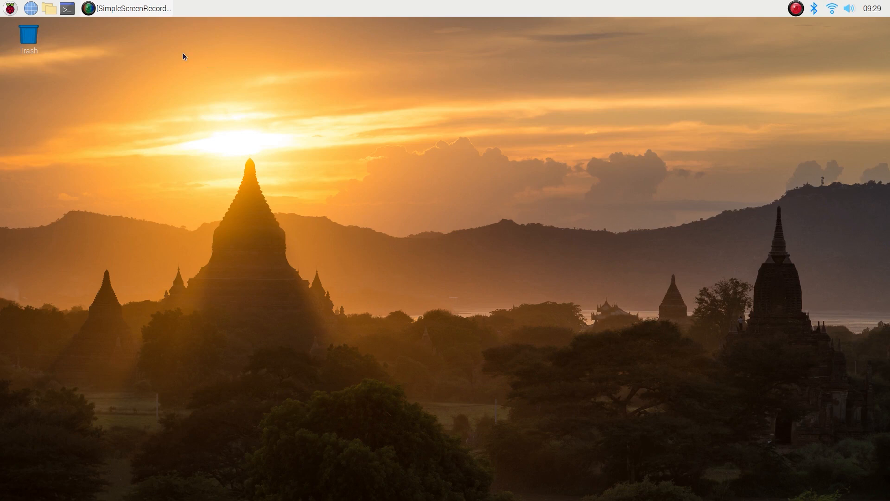
# - Run sudo blkid in a widened terminal and arrange an enlarged second terminal below it
pyautogui.click(64, 9)
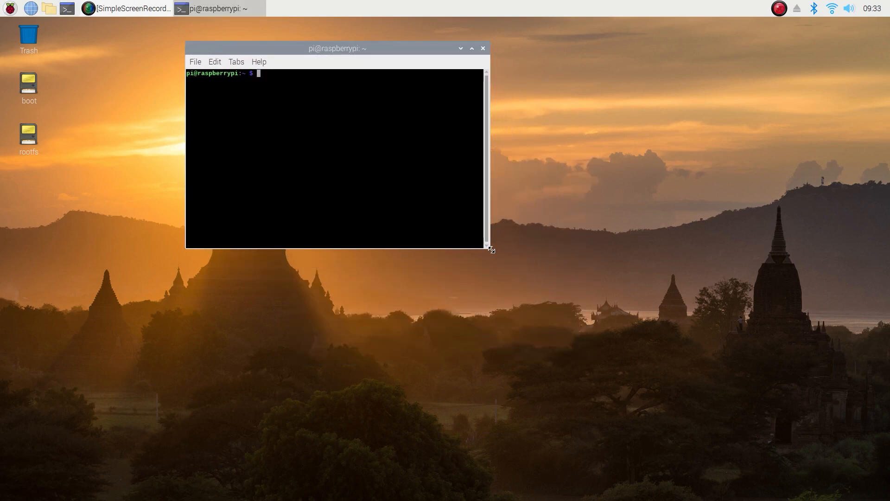
pyautogui.moveTo(488, 247); pyautogui.dragTo(548, 197)
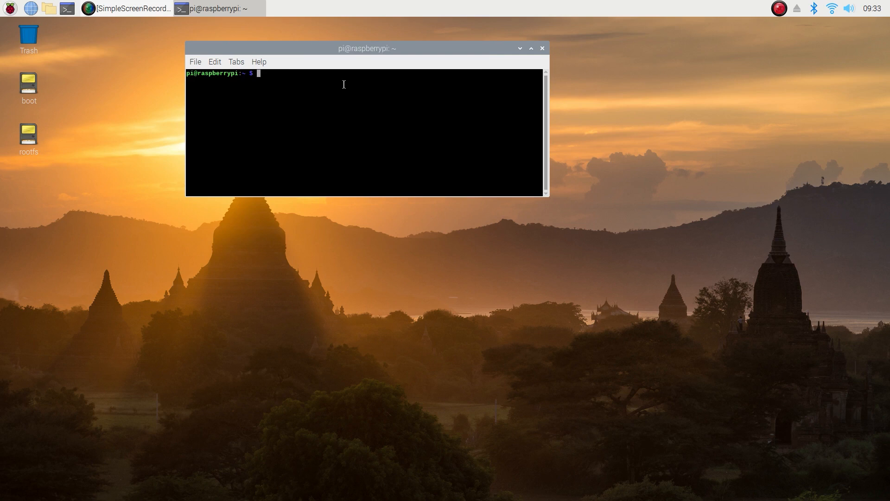
pyautogui.write('sudo')
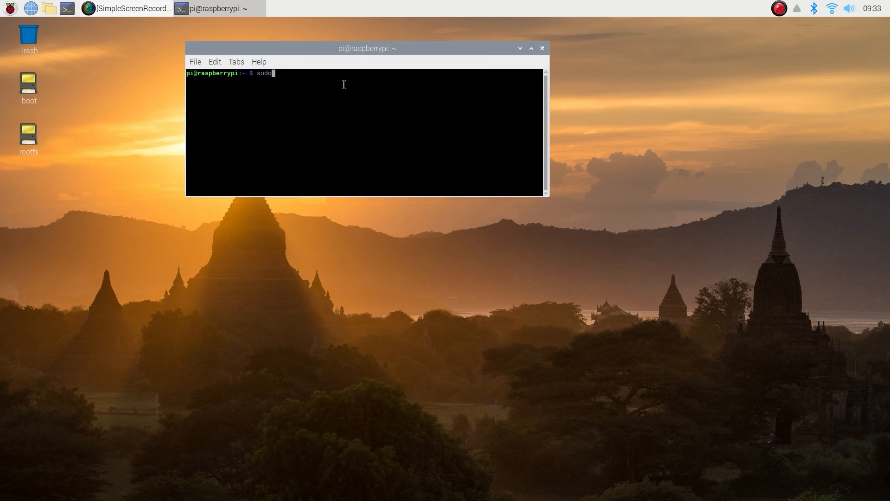
pyautogui.write('blkid')
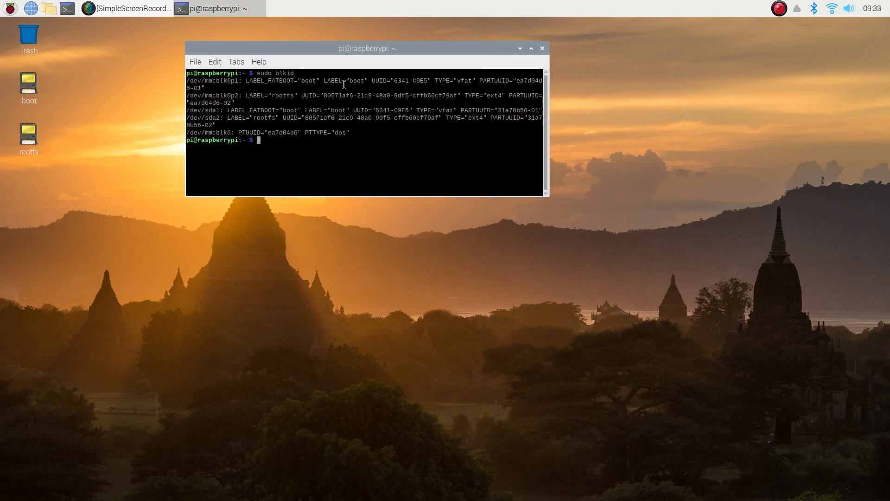
pyautogui.moveTo(552, 128)
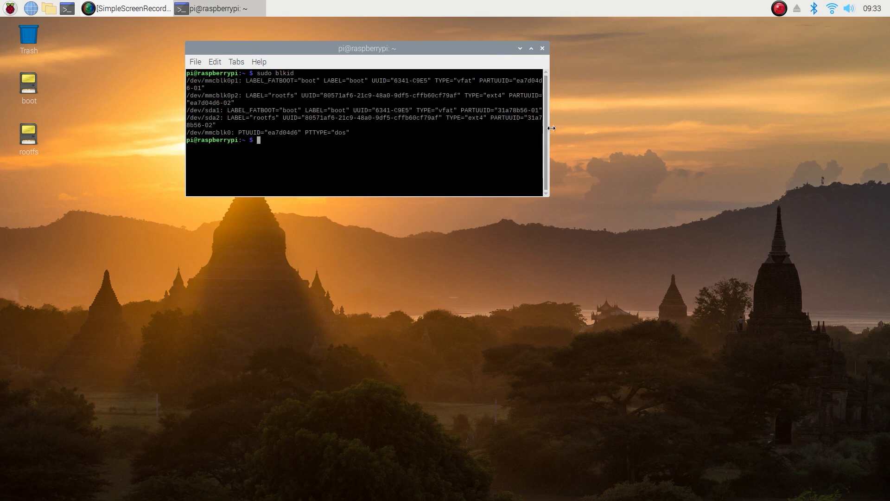
pyautogui.moveTo(366, 48); pyautogui.dragTo(390, 26)
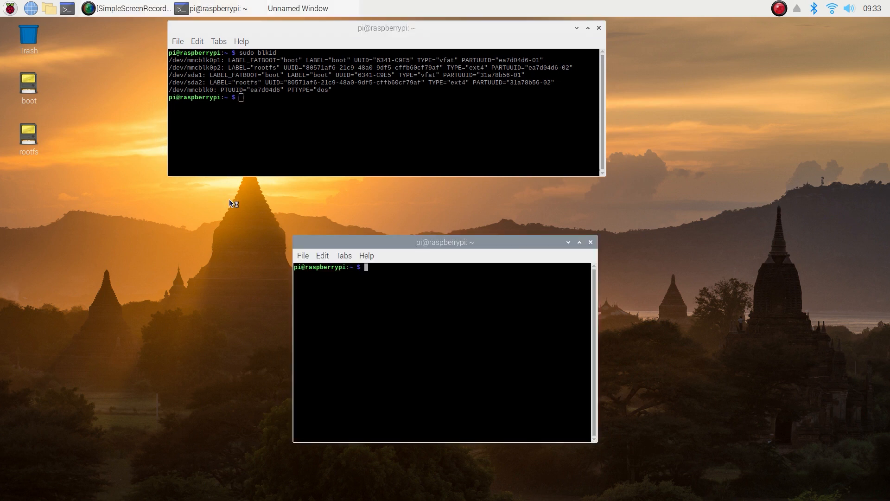
pyautogui.moveTo(444, 242); pyautogui.dragTo(321, 170)
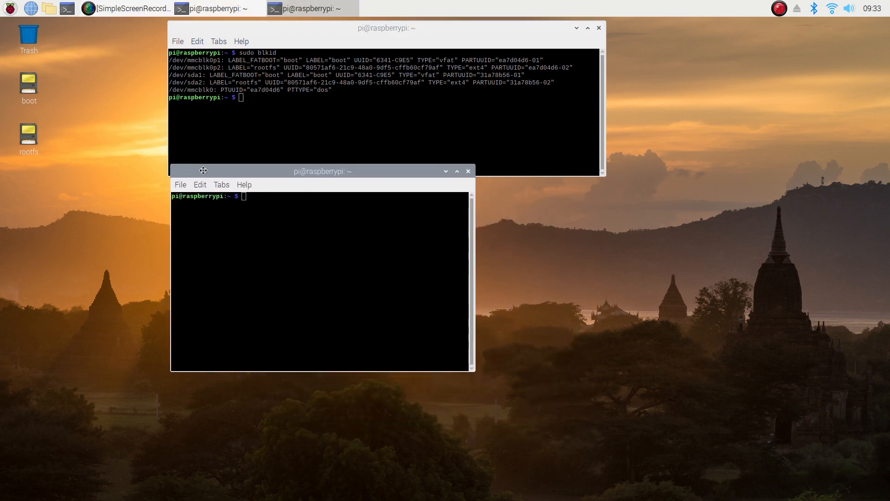
pyautogui.moveTo(203, 170); pyautogui.dragTo(318, 115)
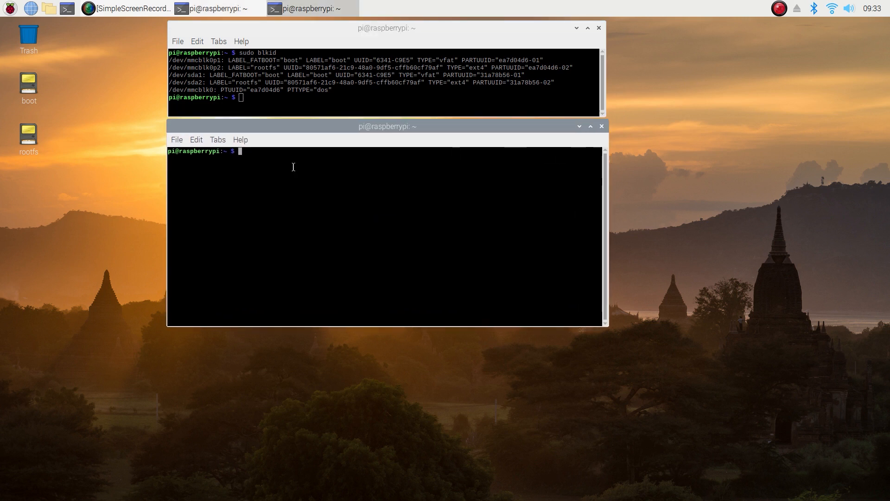
# - Run sudo nano /etc/fstab in the second terminal
pyautogui.write('sudo')
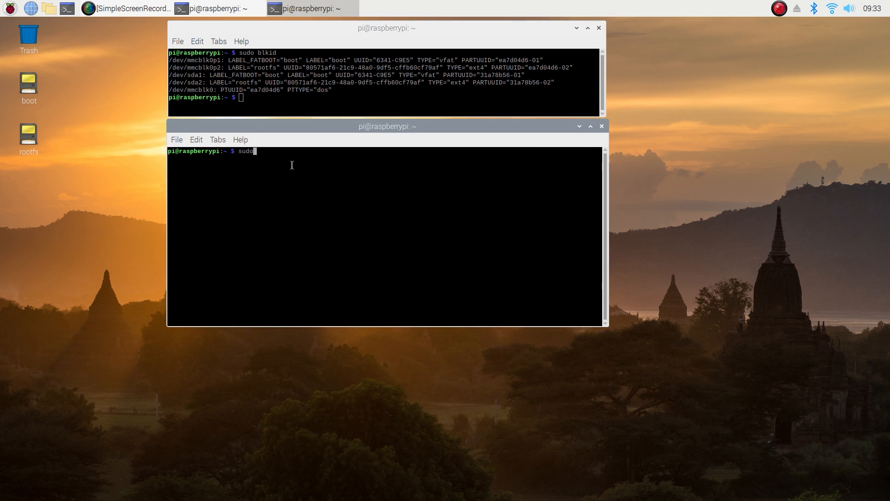
pyautogui.write('nano')
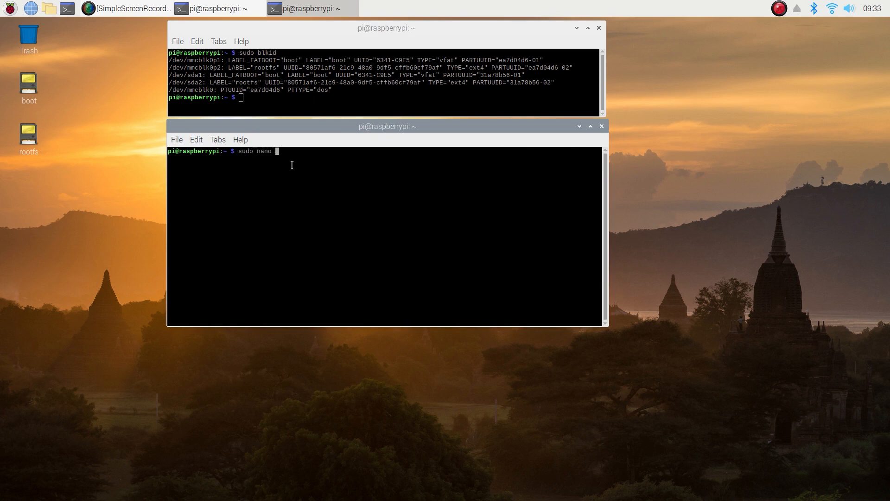
pyautogui.write('/etc/')
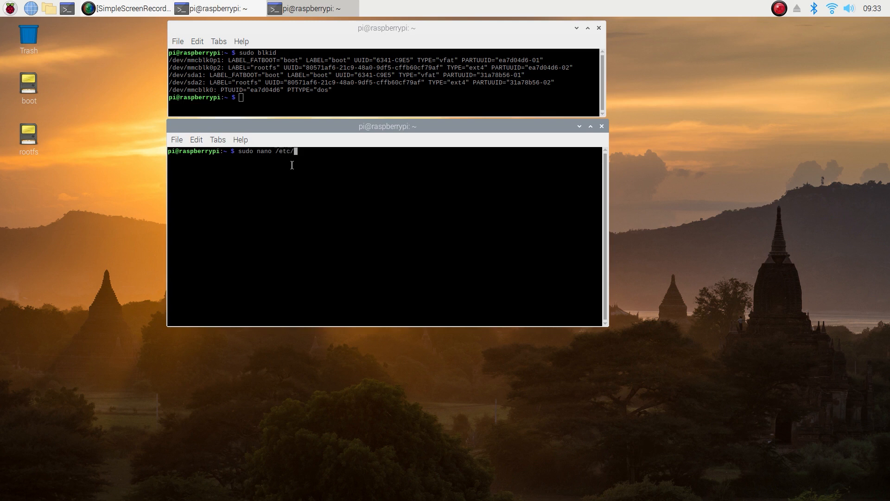
pyautogui.write('fstab')
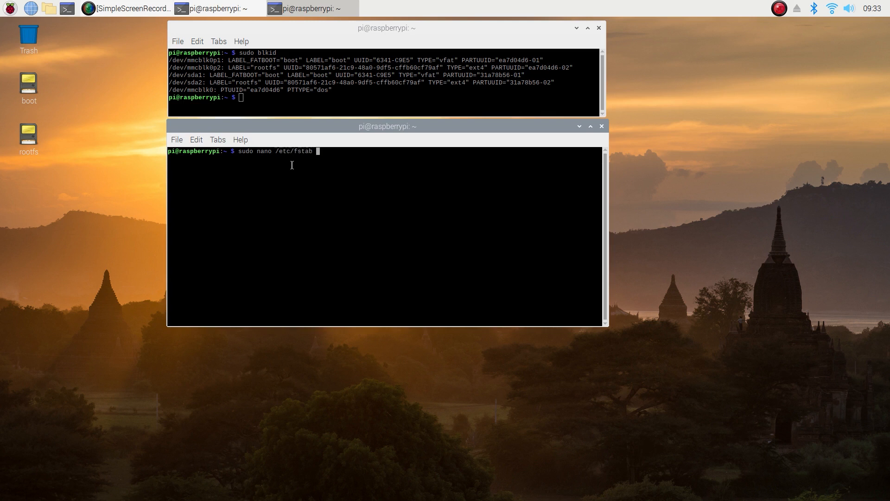
pyautogui.press('Return')
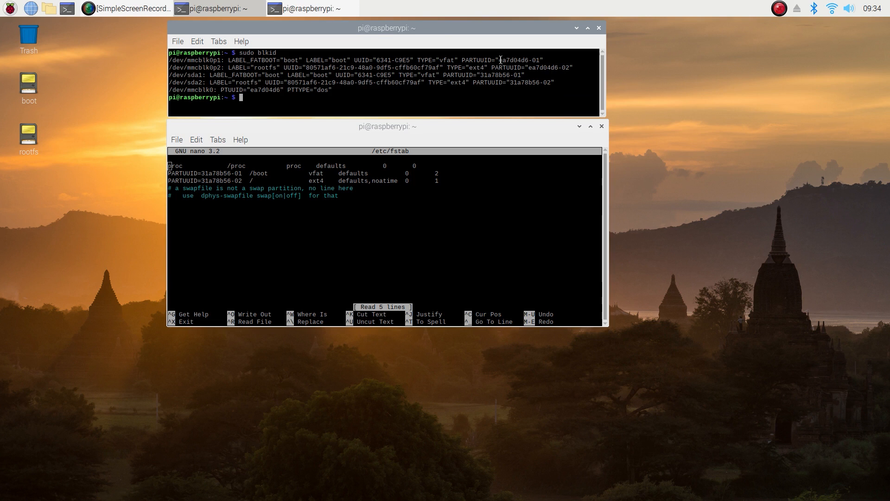
# - Replace the fstab /boot PARTUUID with ea7d04d6-01 and save the file
pyautogui.doubleClick(519, 60)
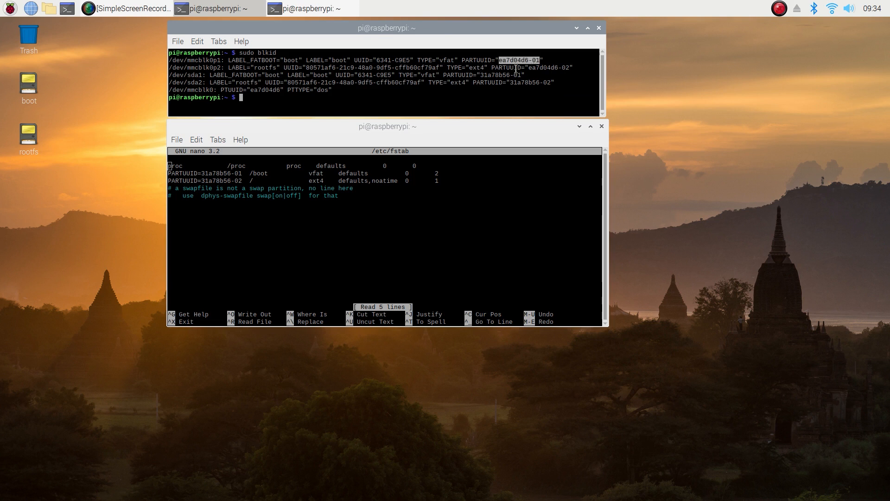
pyautogui.rightClick(521, 67)
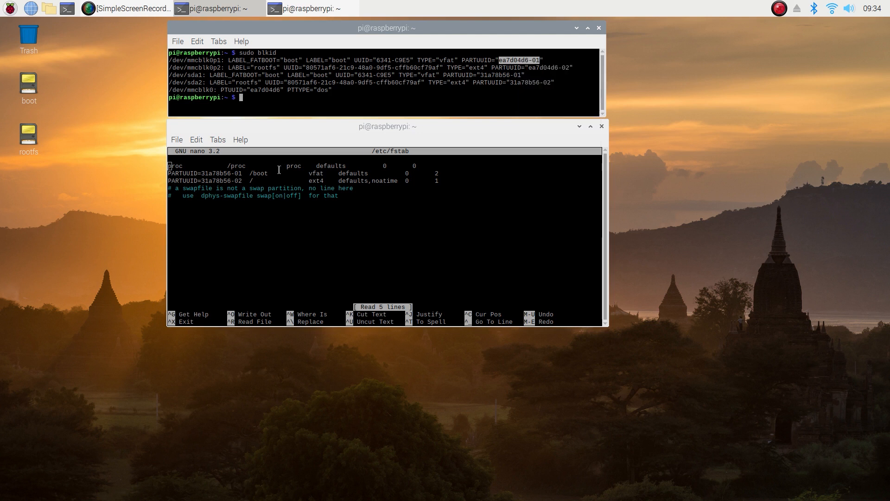
pyautogui.moveTo(170, 164)
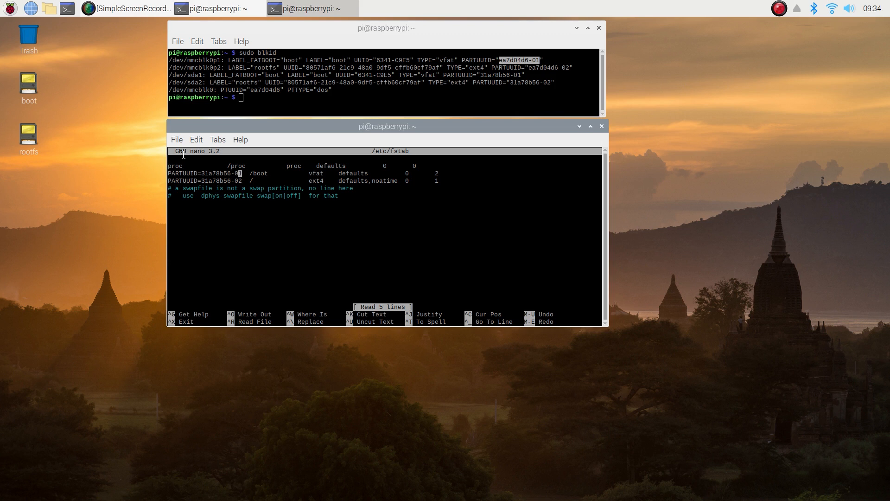
pyautogui.press('BackSpace')
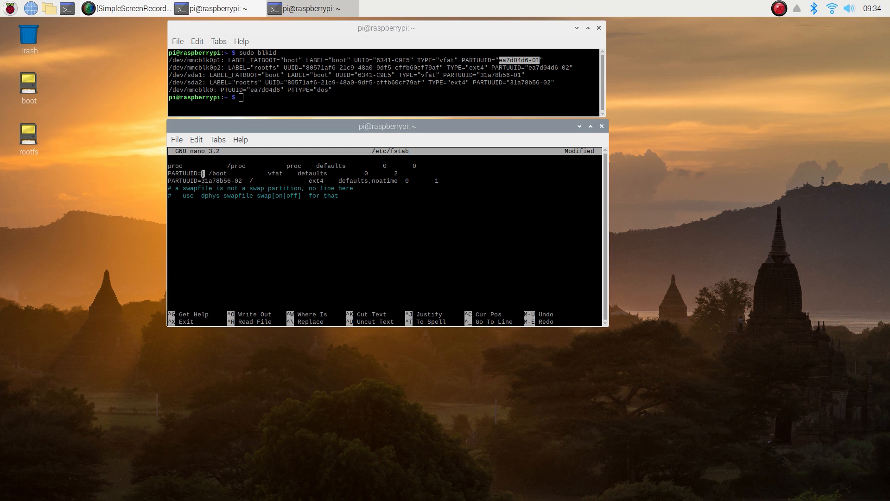
pyautogui.write('ea7d04d6-01')
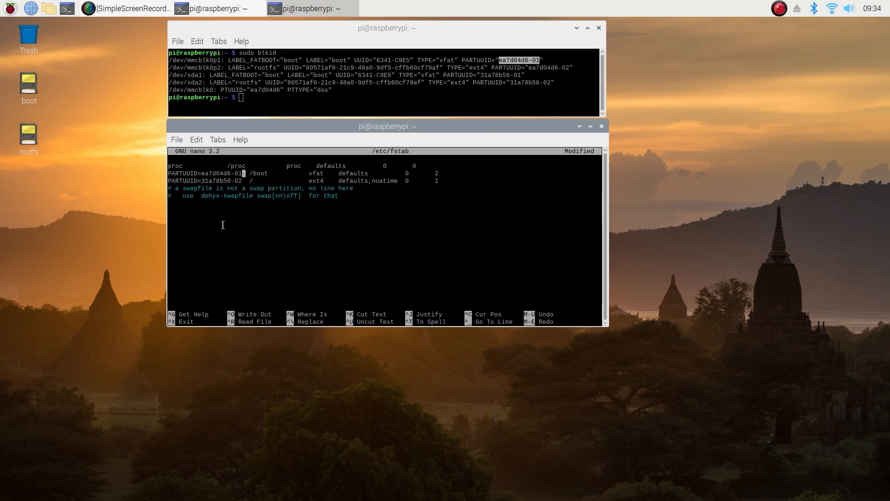
pyautogui.press('ctrl+o')
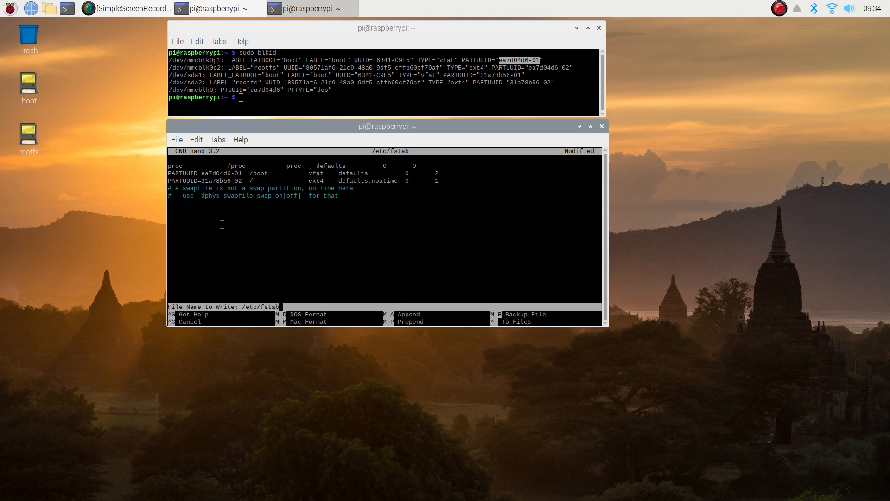
pyautogui.press('Enter')
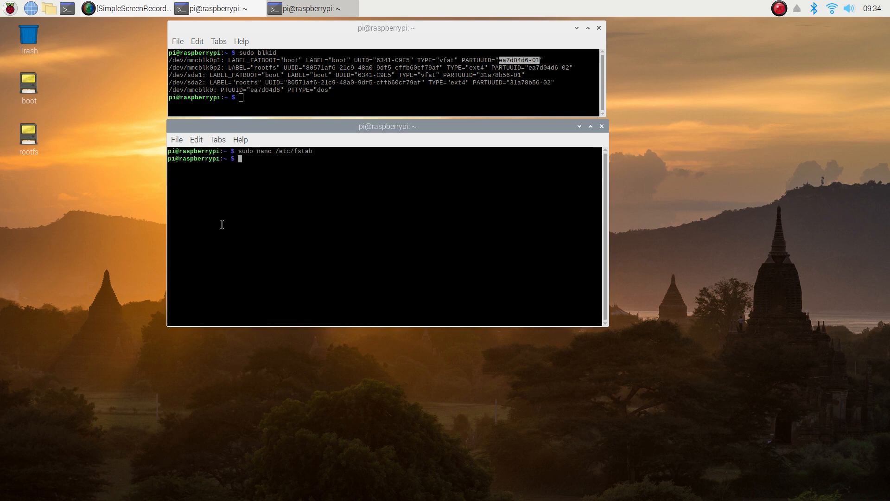